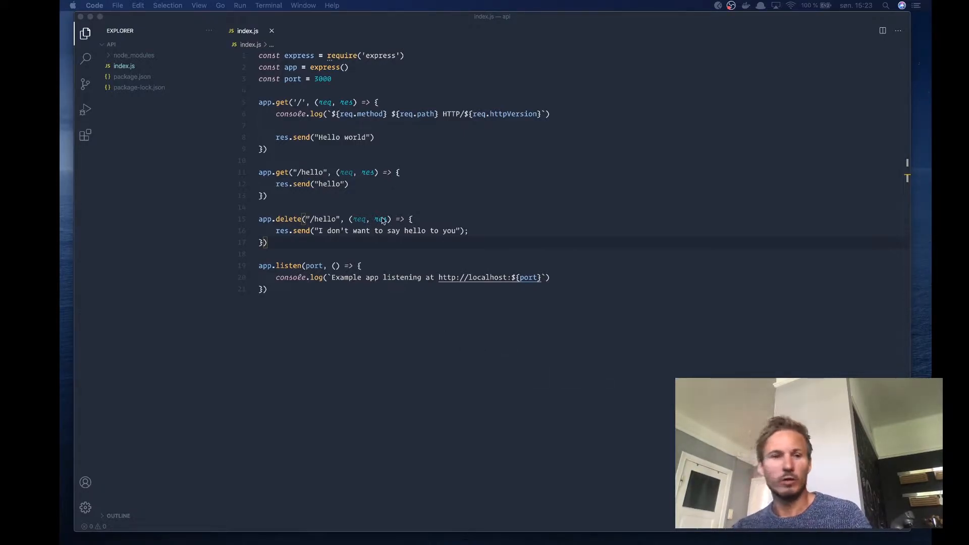
Step: Switch from the editor to the Chrome window showing MDN's HTTP Messages article
left_click(293, 183)
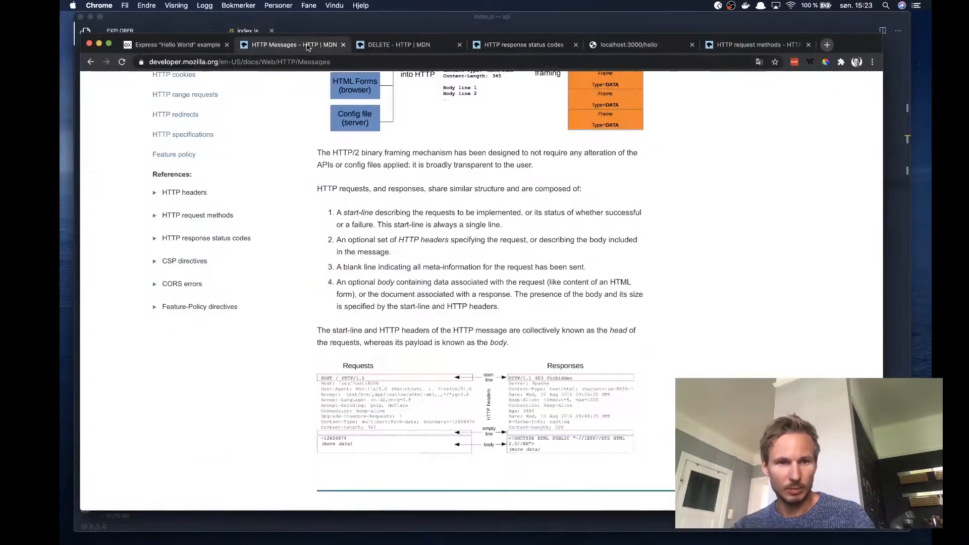
scroll("down", 3)
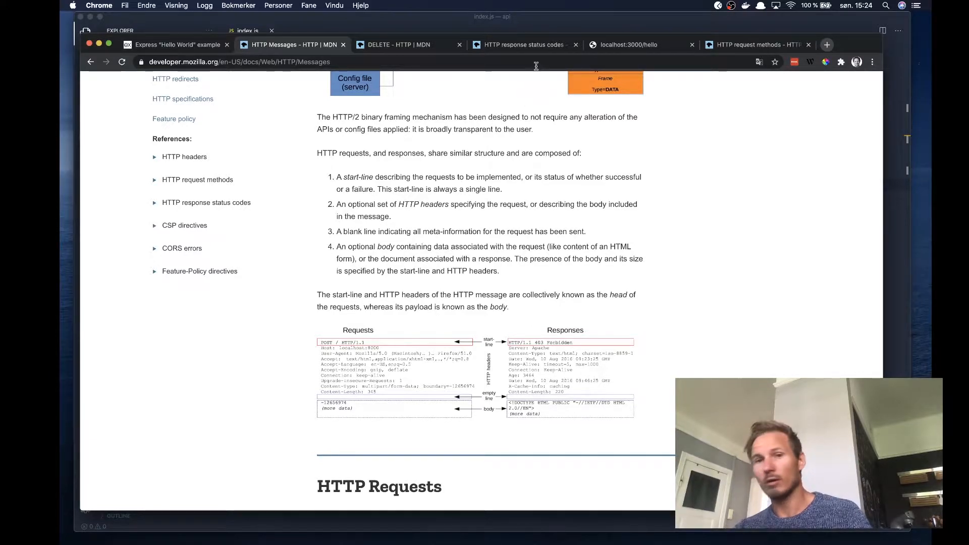
Step: Show MDN's HTTP response status codes page and read through the five response classes
left_click(522, 45)
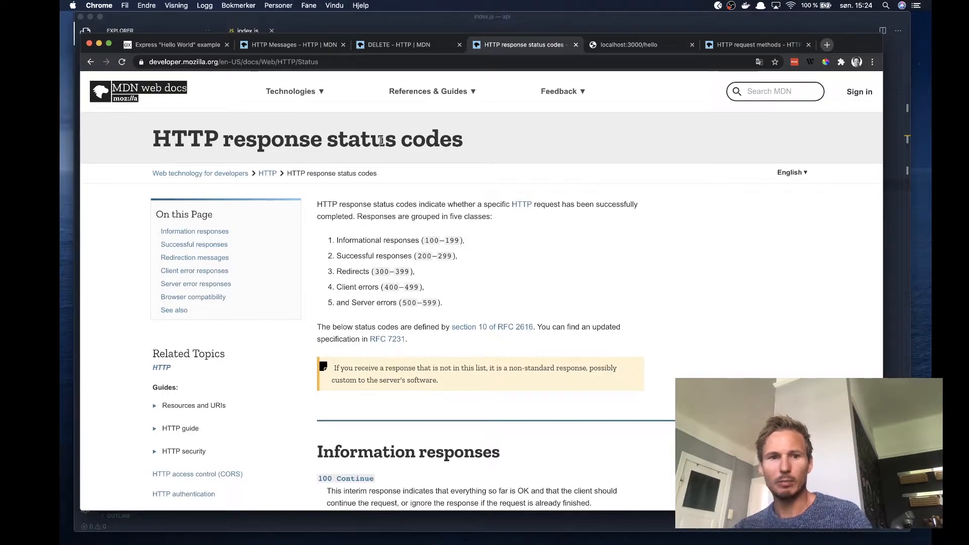
mouse_move(468, 197)
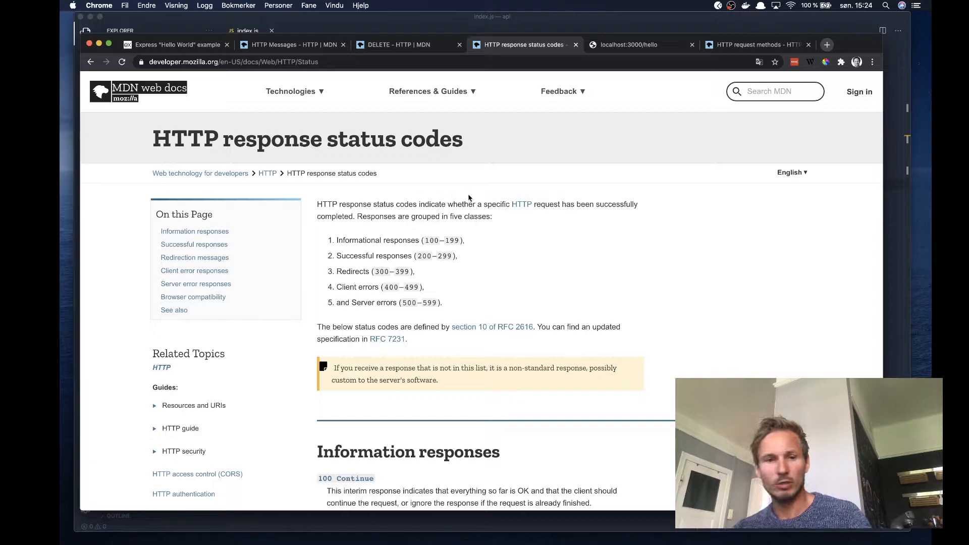
scroll("down", 3)
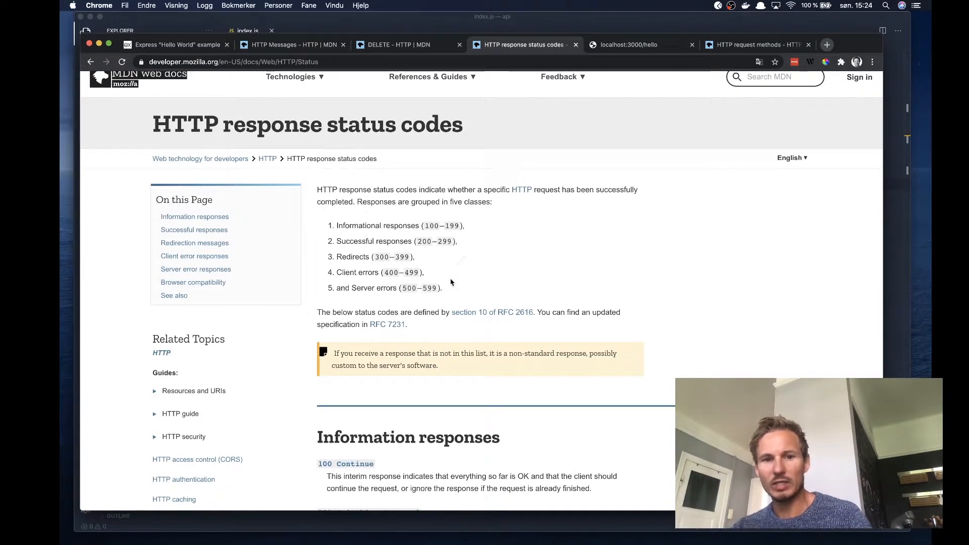
mouse_move(445, 289)
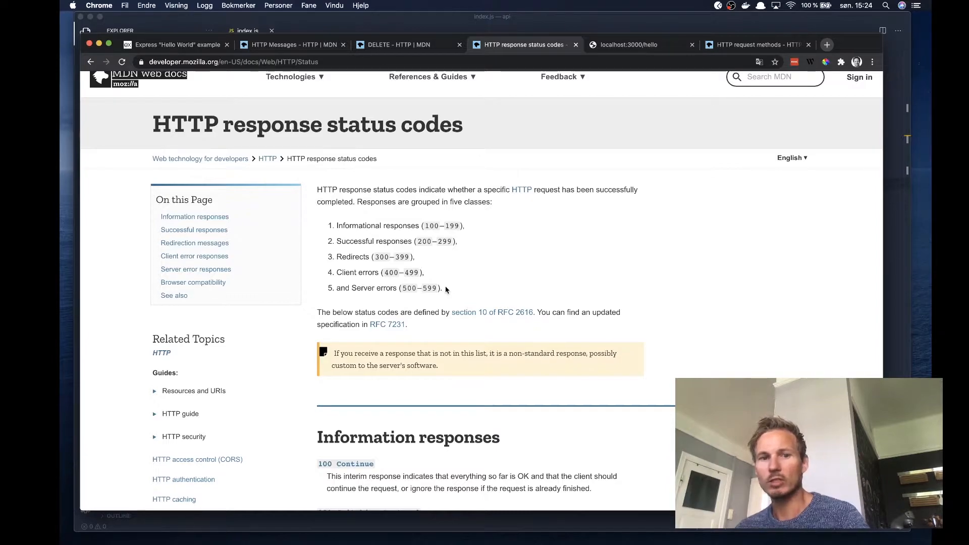
mouse_move(323, 241)
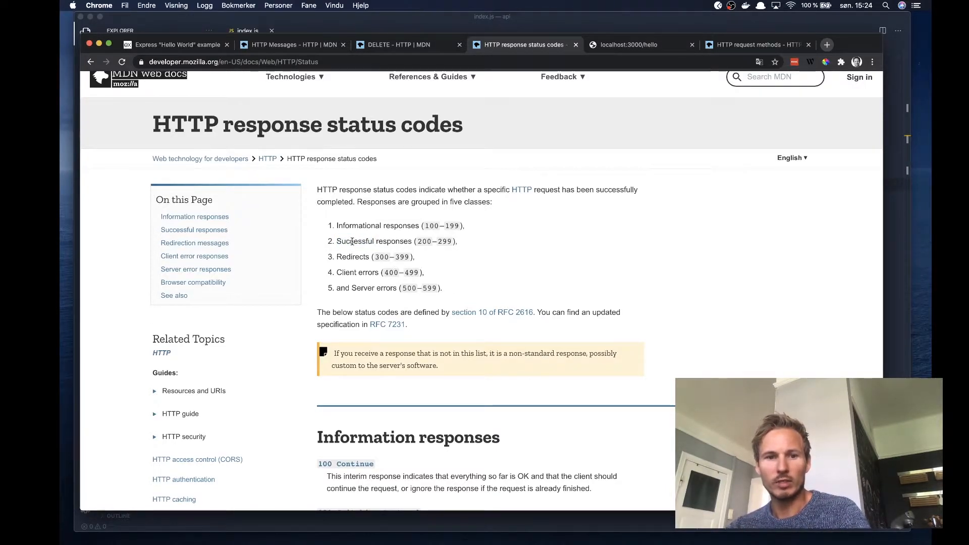
mouse_move(466, 254)
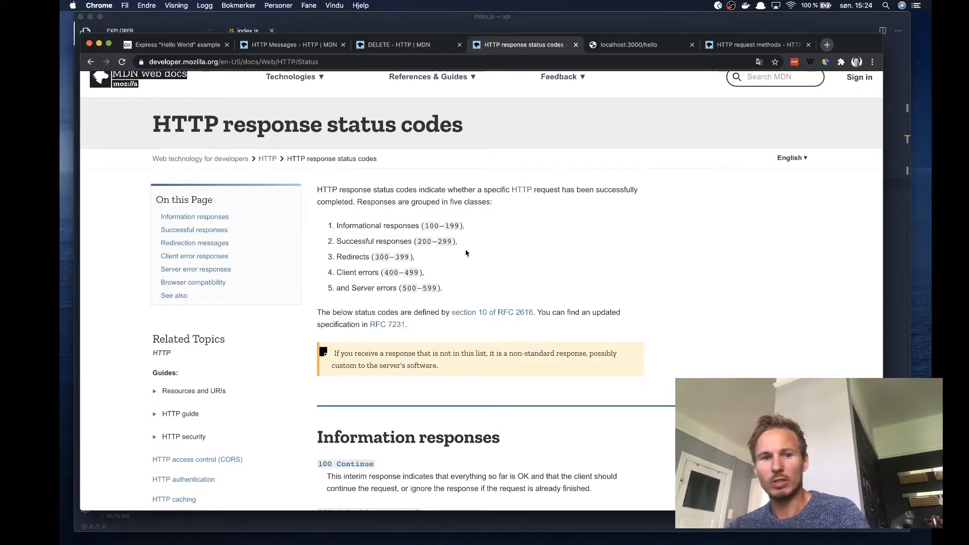
mouse_move(486, 256)
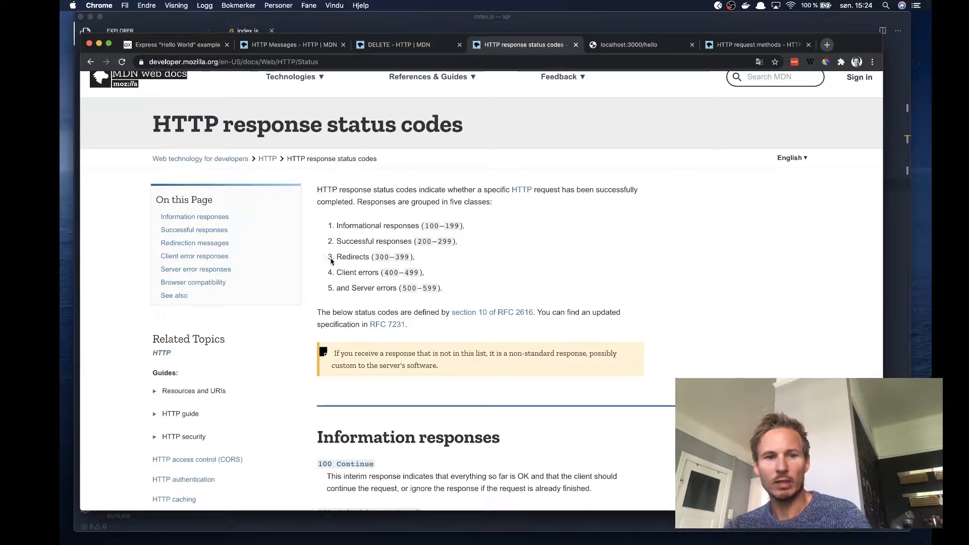
mouse_move(455, 269)
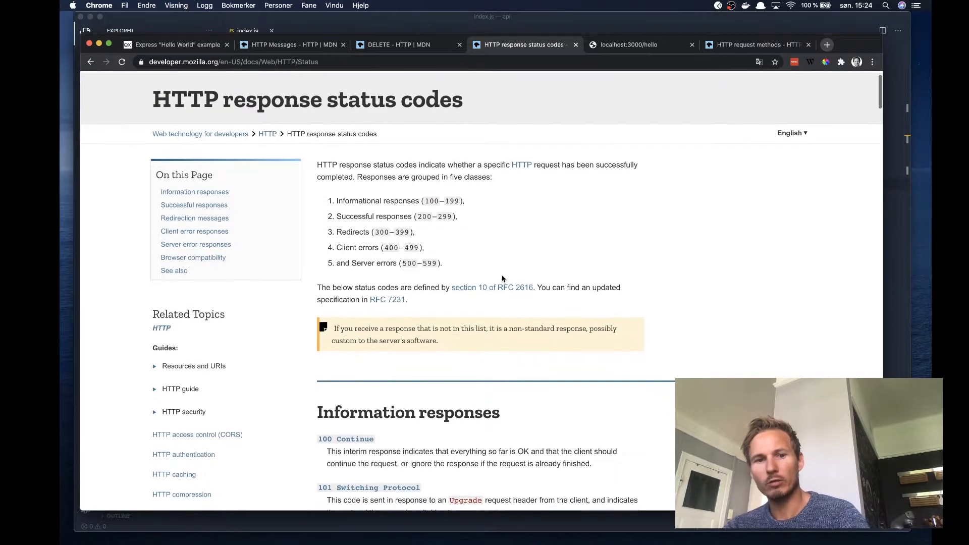
scroll("down", 3)
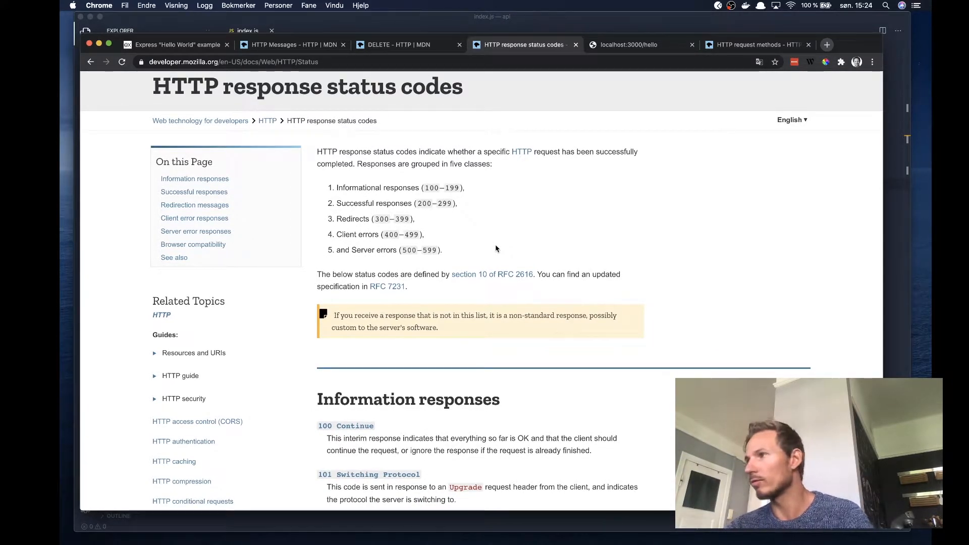
scroll("down", 3)
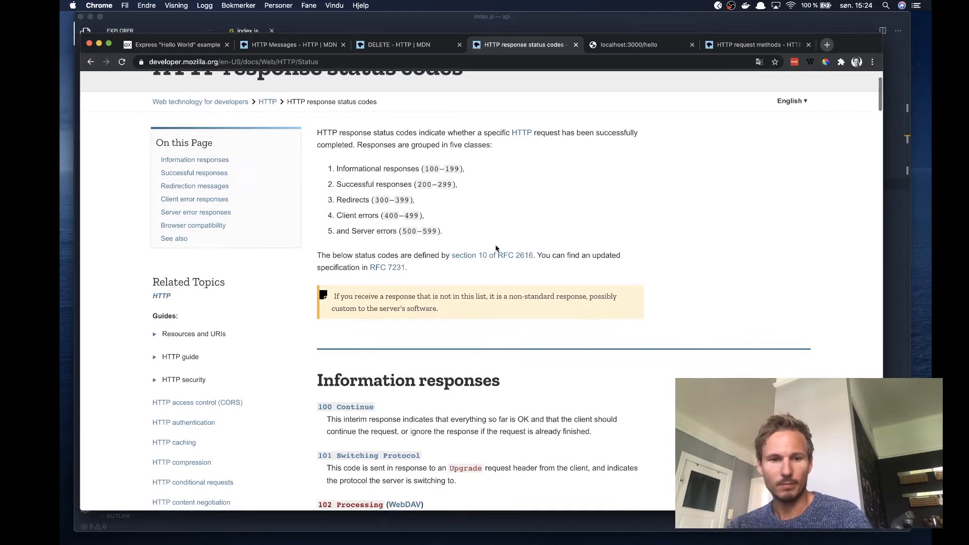
scroll("down", 3)
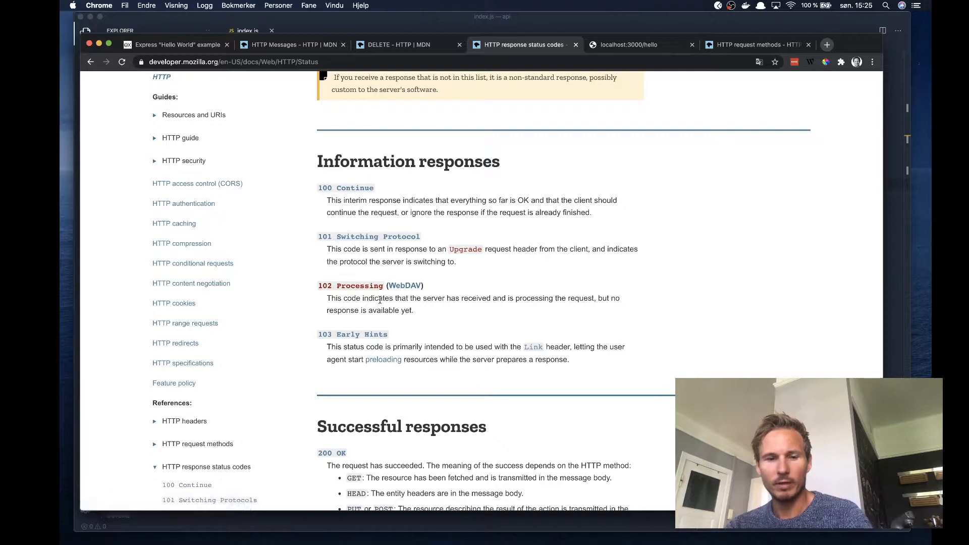
scroll("down", 3)
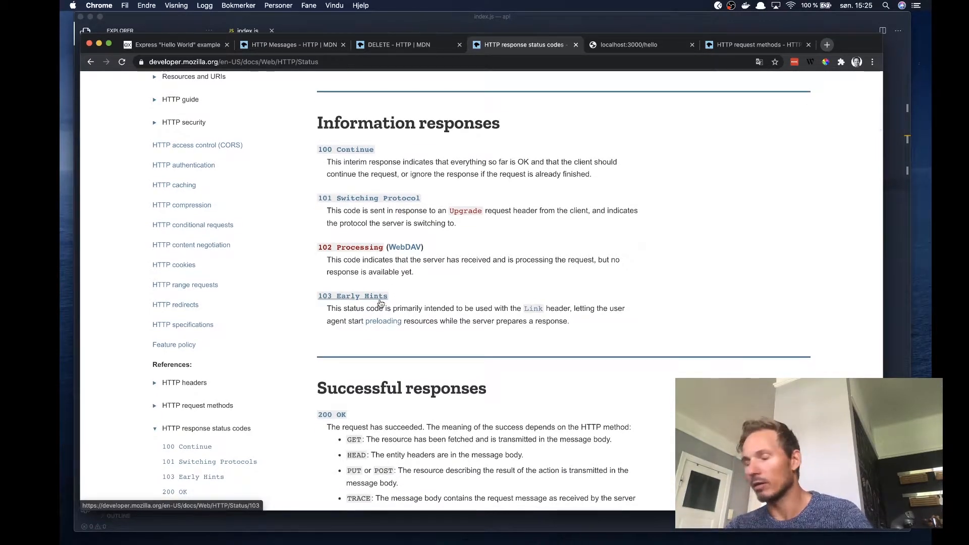
scroll("down", 3)
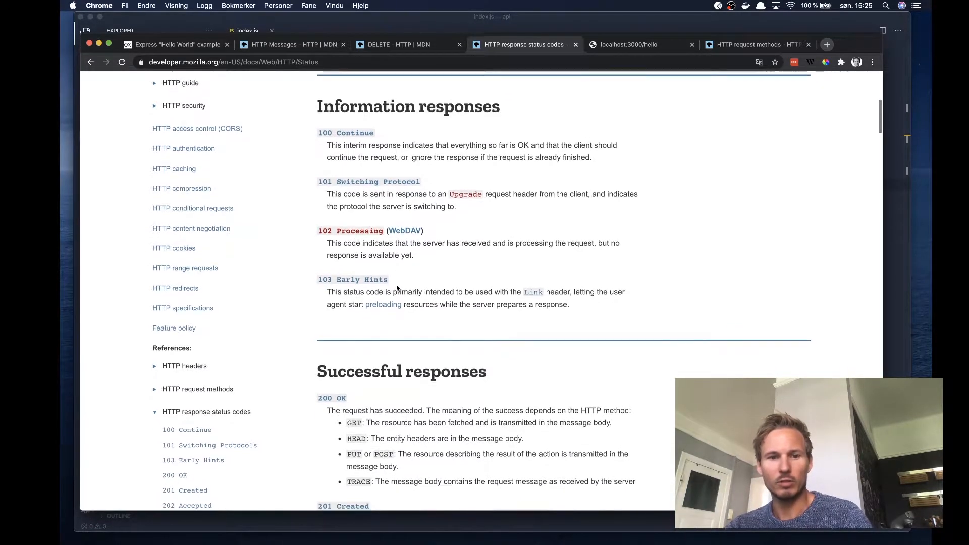
scroll("down", 3)
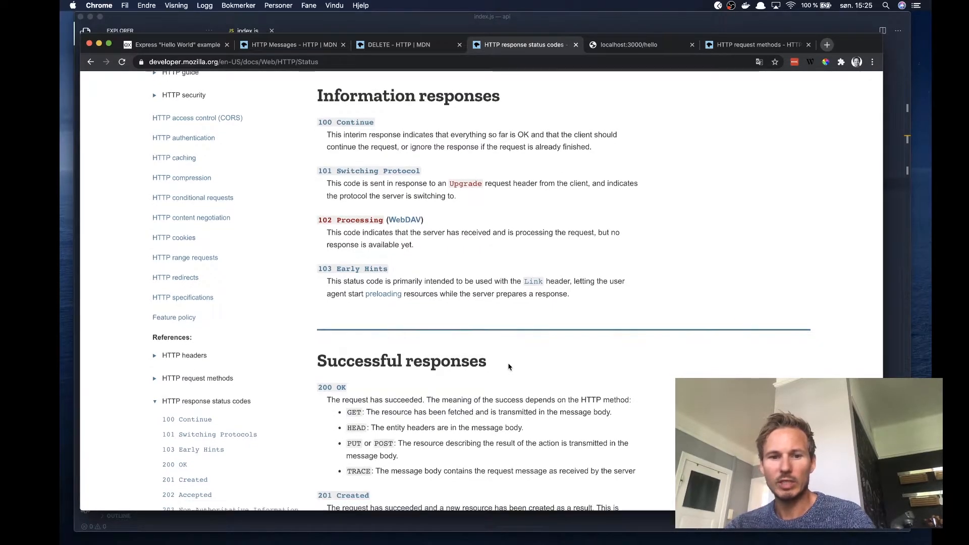
scroll("down", 3)
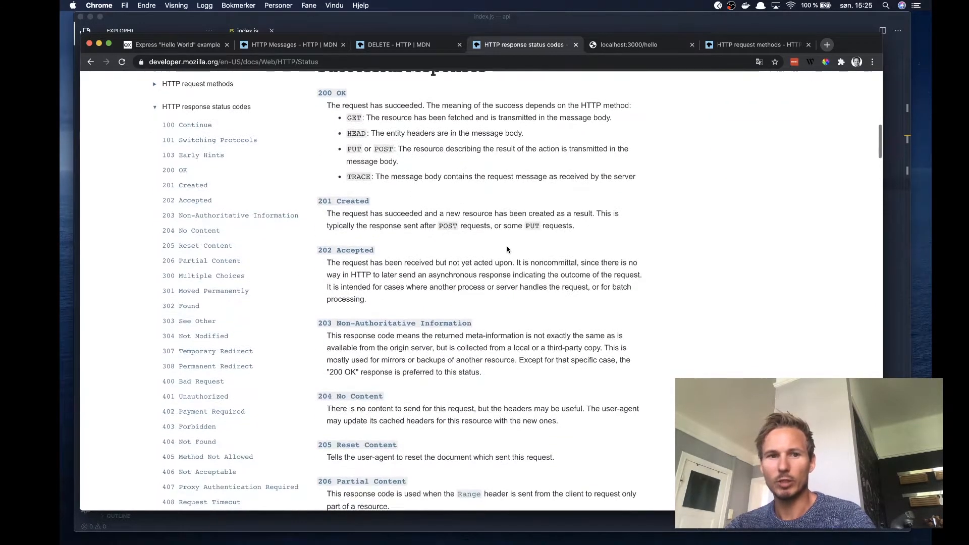
scroll("up", 3)
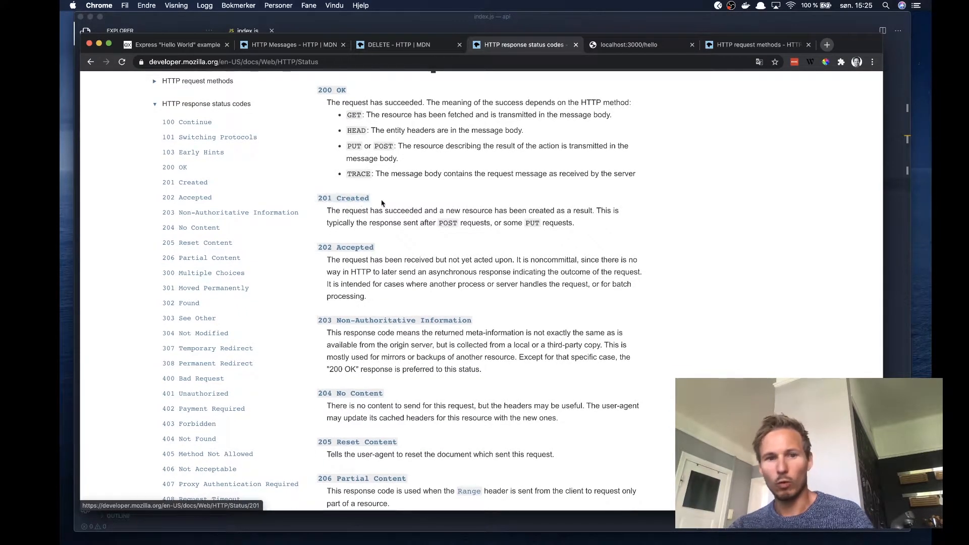
mouse_move(392, 205)
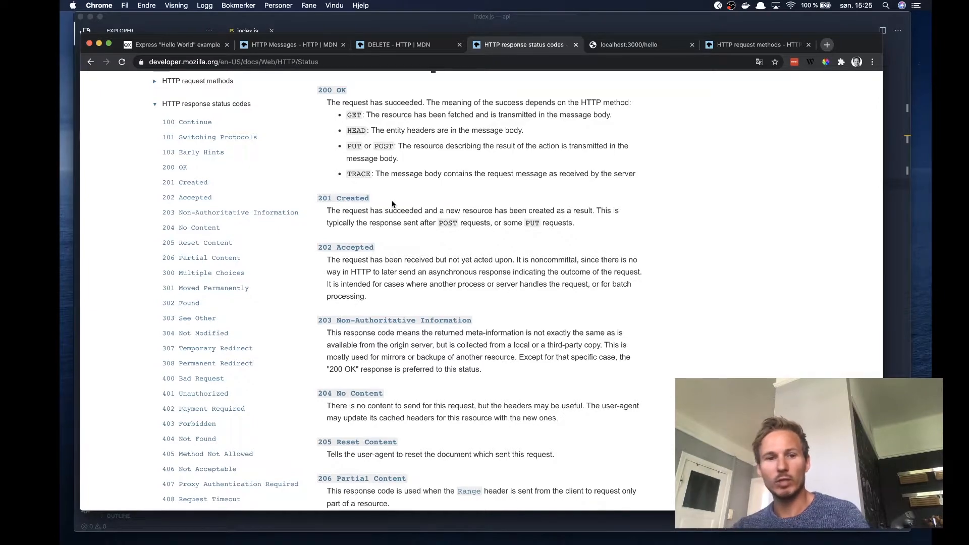
scroll("down", 3)
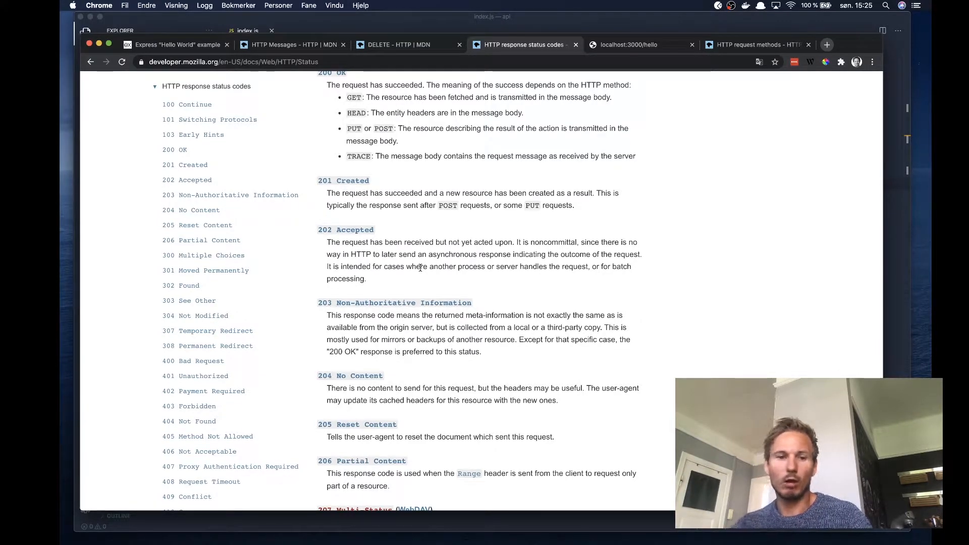
Step: Scroll down past redirection codes to the Client error responses section and 404 Not Found
scroll("down", 3)
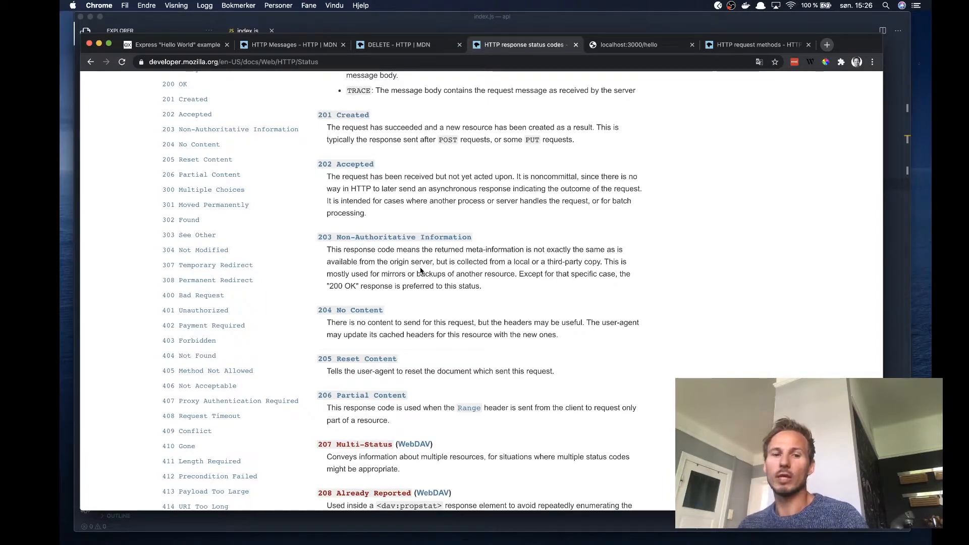
scroll("down", 3)
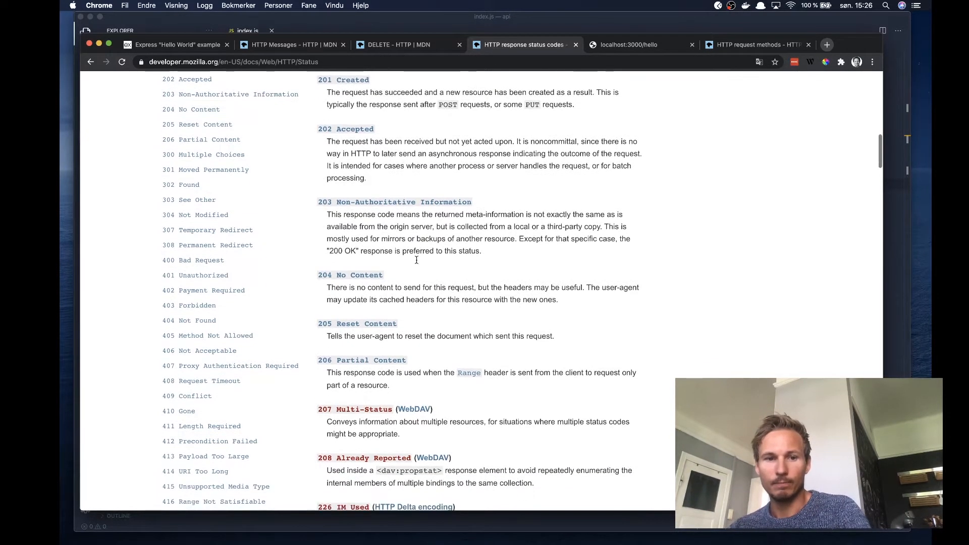
scroll("down", 3)
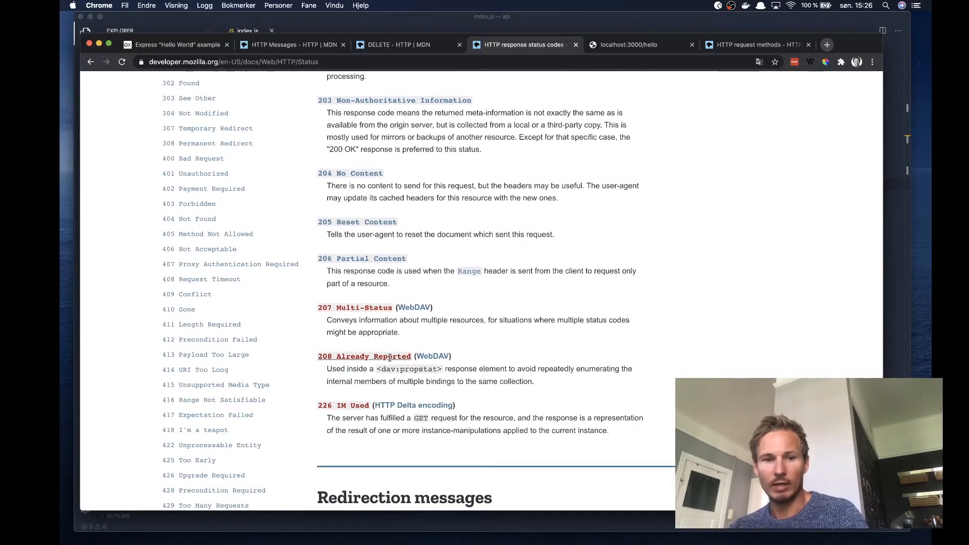
scroll("down", 3)
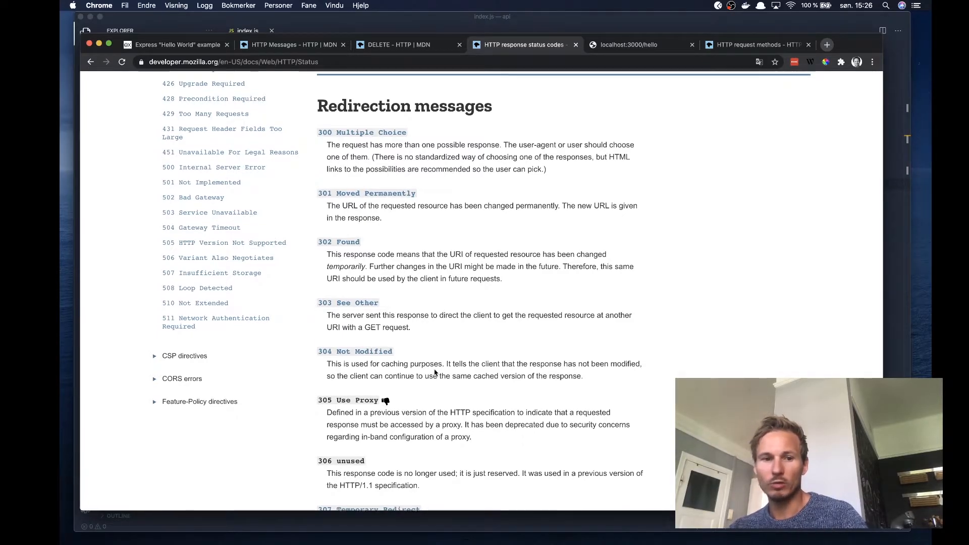
scroll("down", 3)
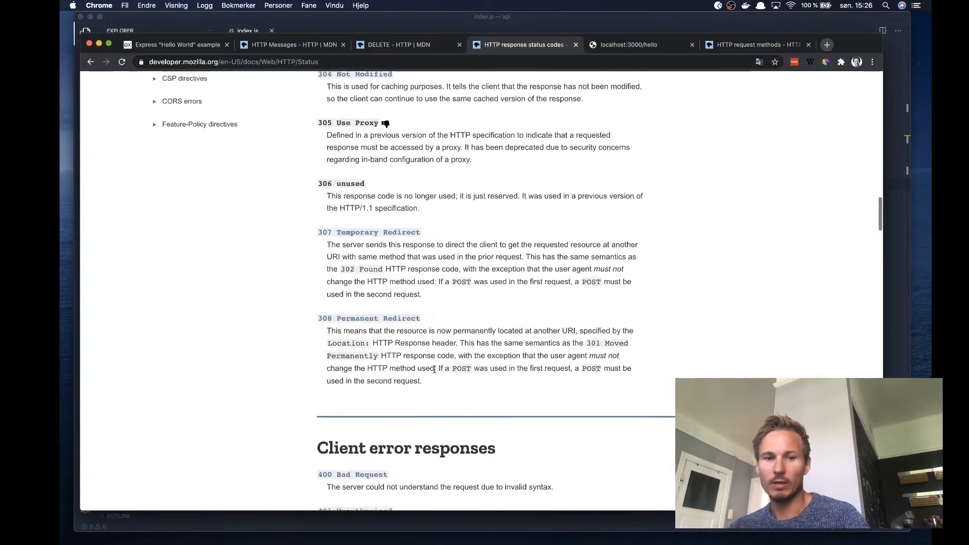
scroll("down", 3)
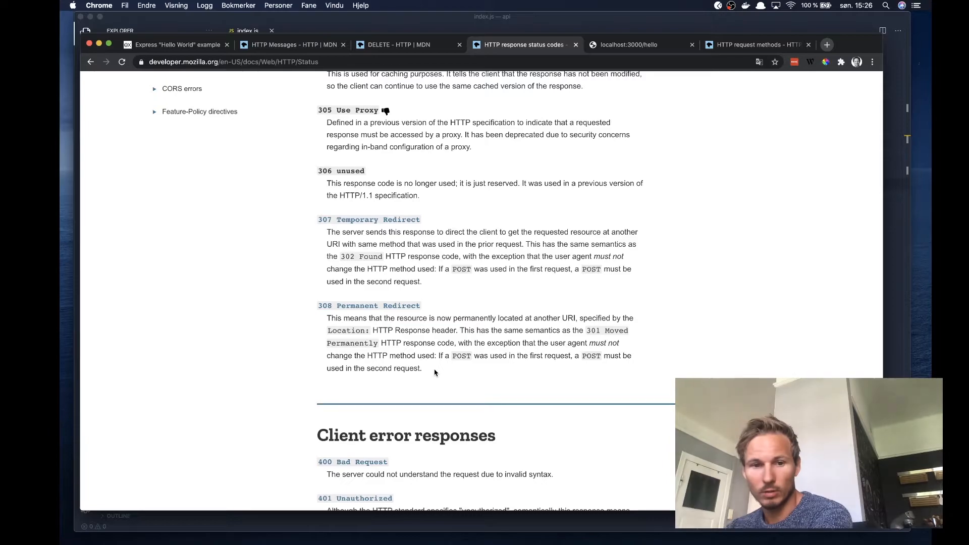
scroll("down", 3)
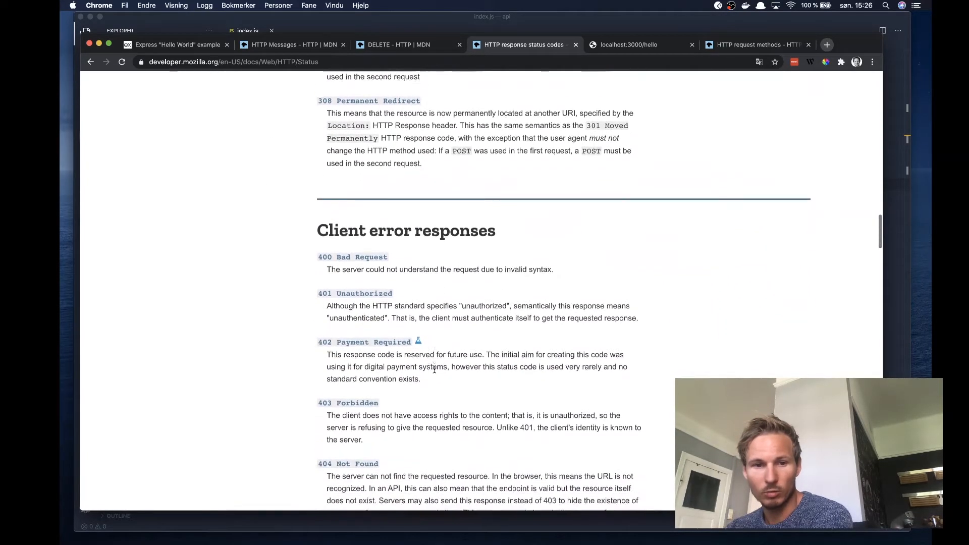
scroll("down", 3)
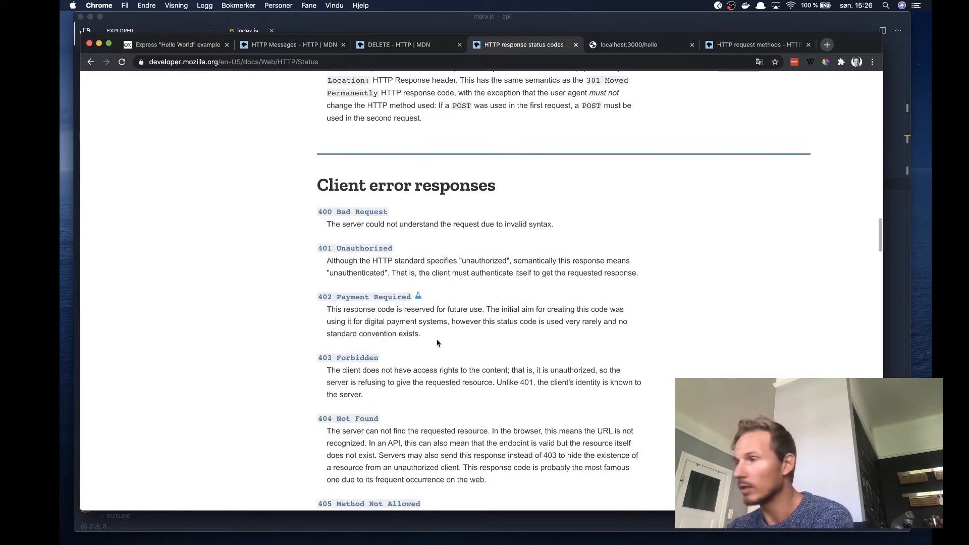
scroll("down", 3)
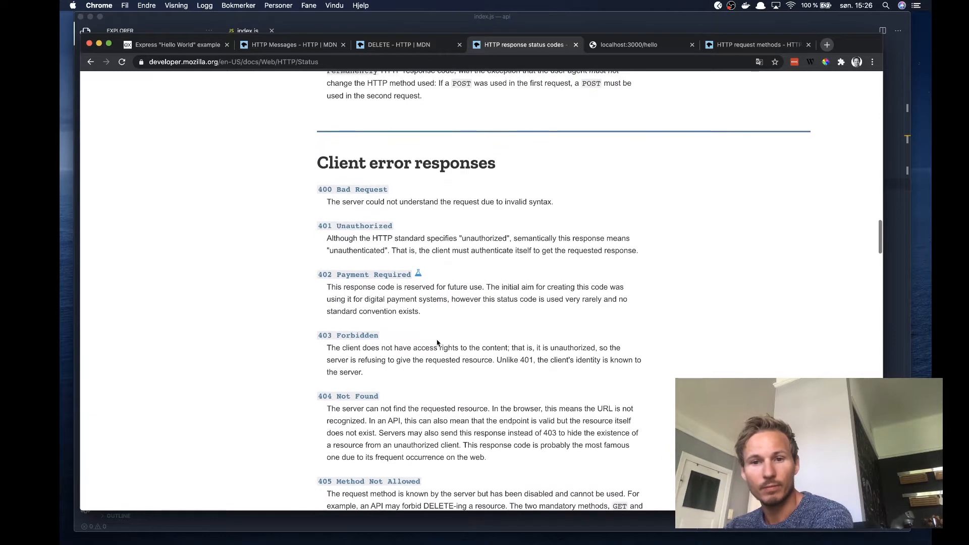
scroll("down", 3)
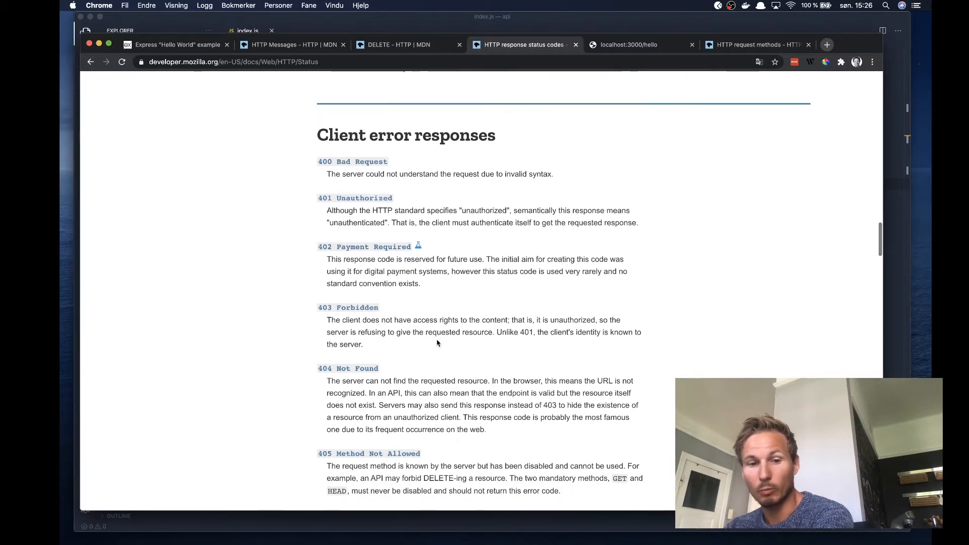
scroll("down", 3)
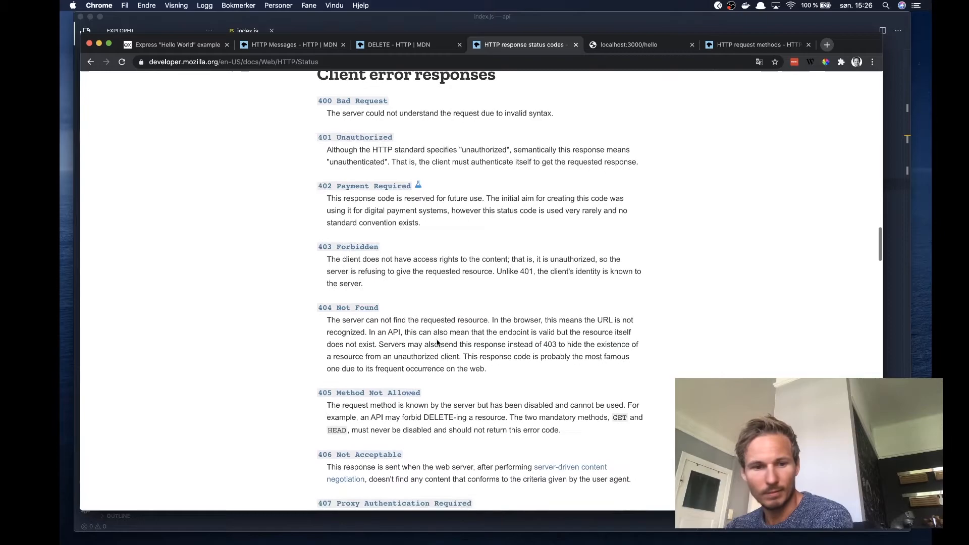
scroll("down", 3)
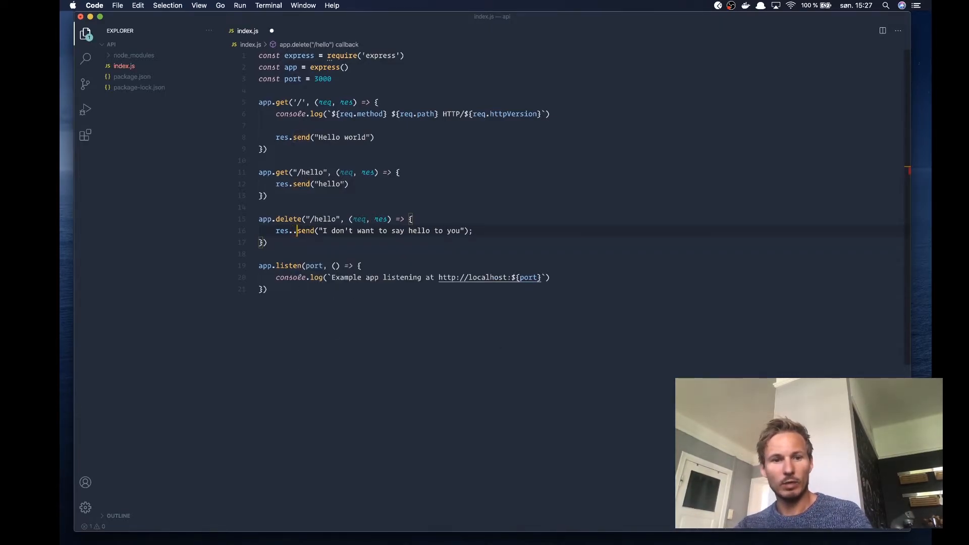
Step: Add .status(404) before .send in the app.delete('/hello') handler and save index.js
type("status")
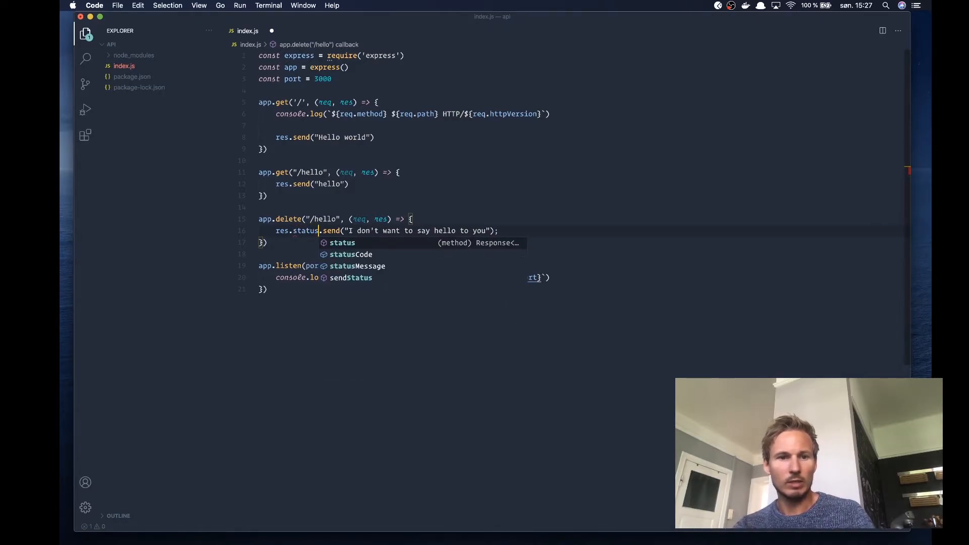
left_click(342, 243)
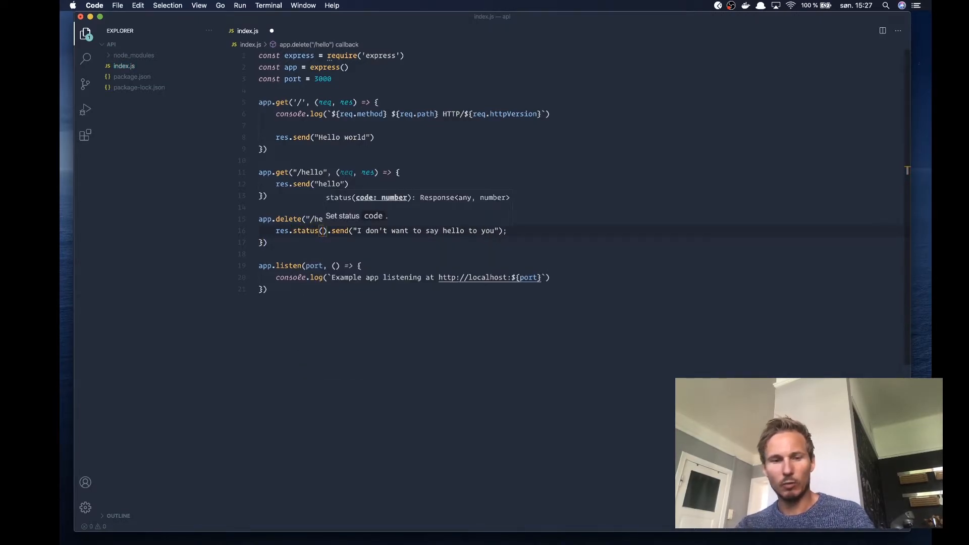
type("404")
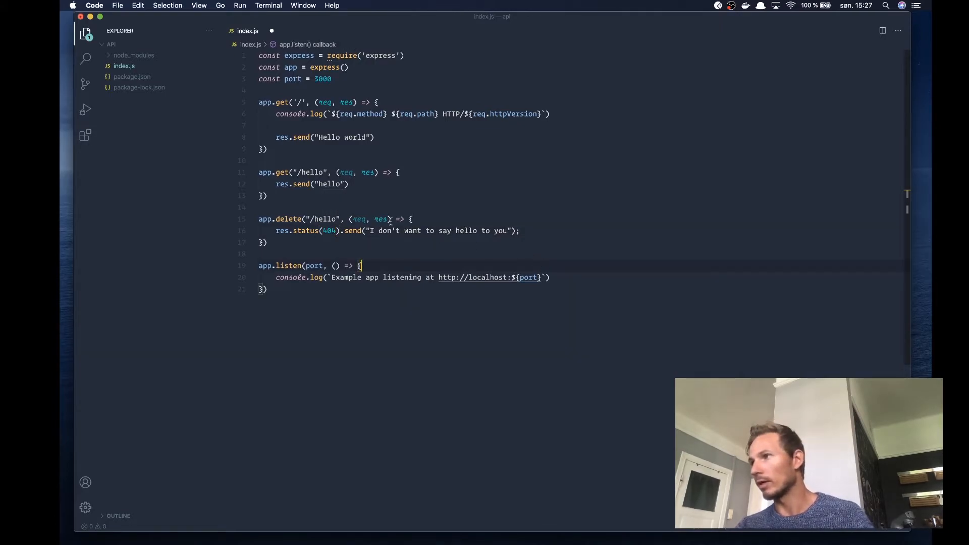
left_click(330, 231)
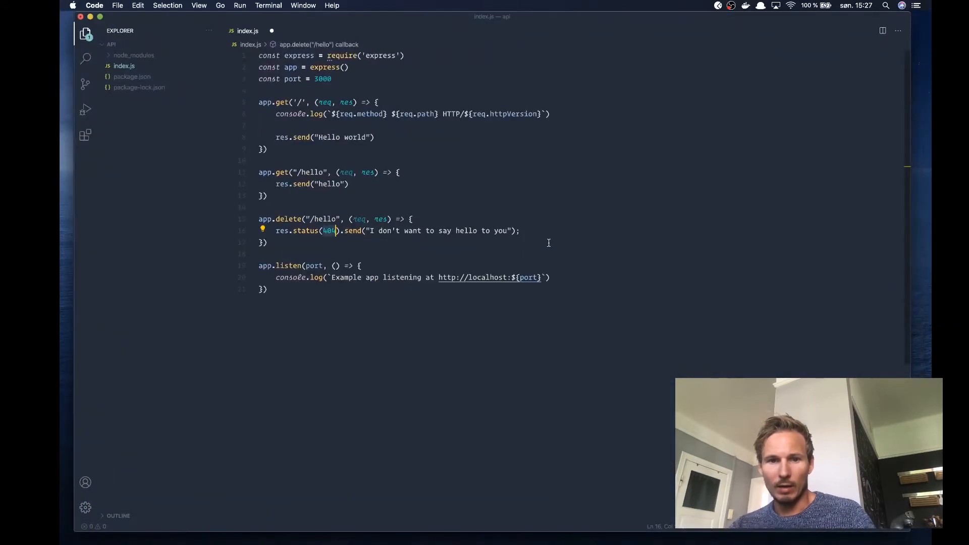
mouse_move(420, 228)
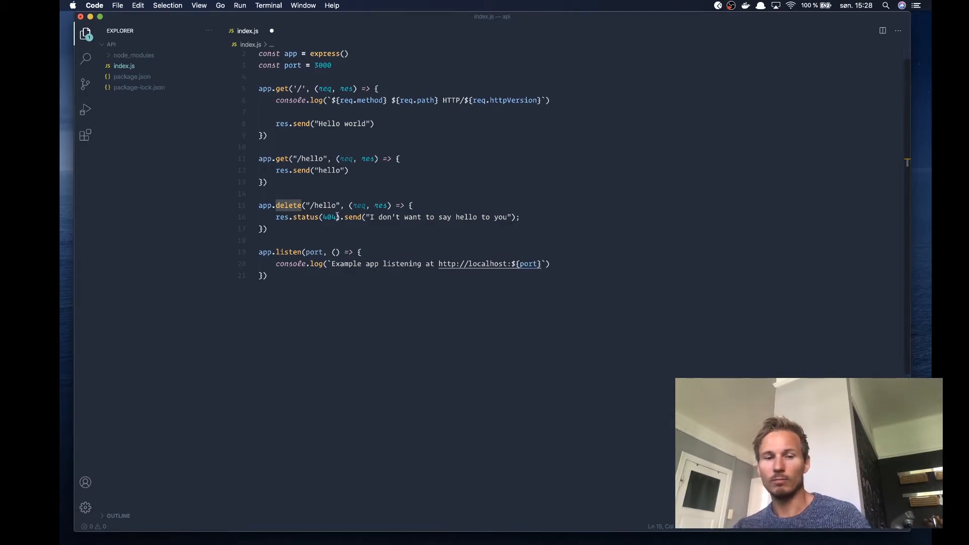
left_click(331, 218)
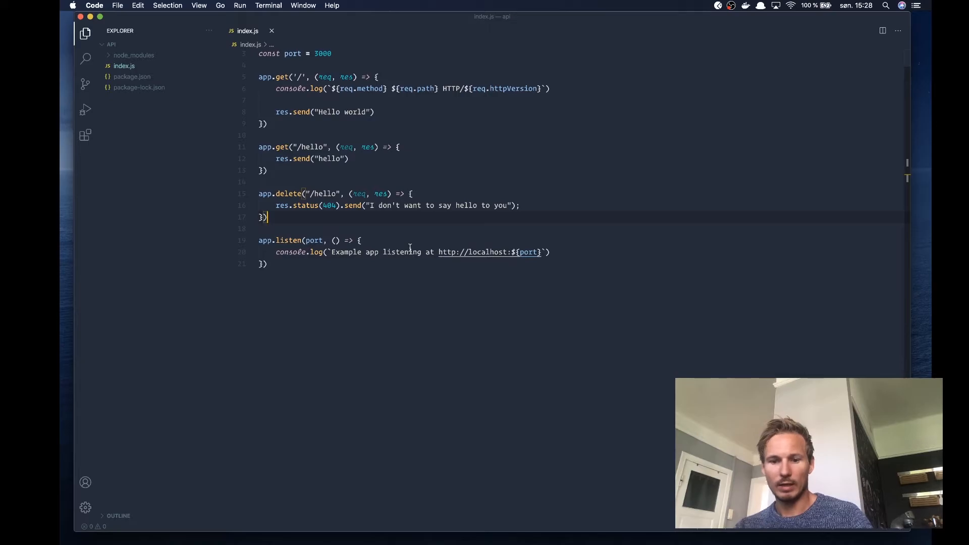
Step: Resend the DELETE localhost:3000/hello request in Postman, getting a 404 Not Found status
key("ctrl+`")
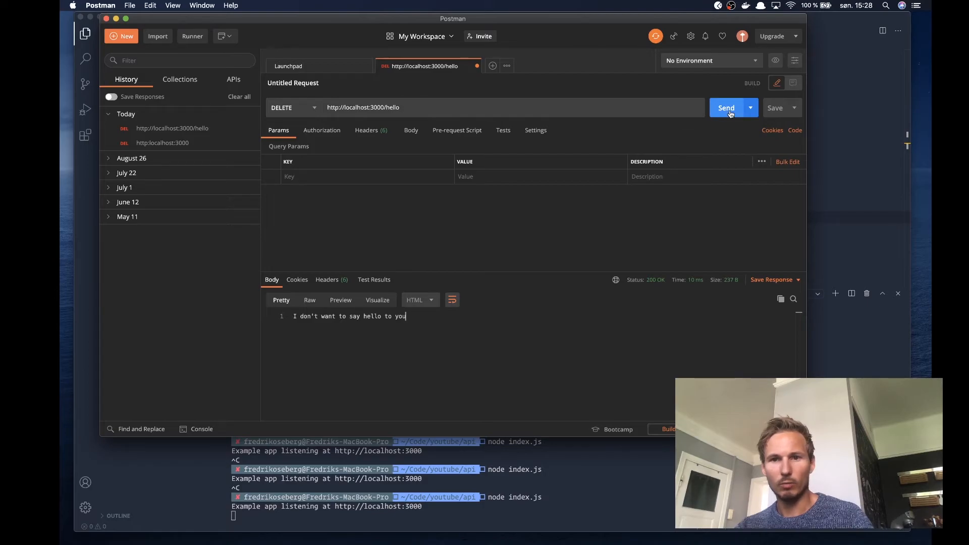
left_click(726, 108)
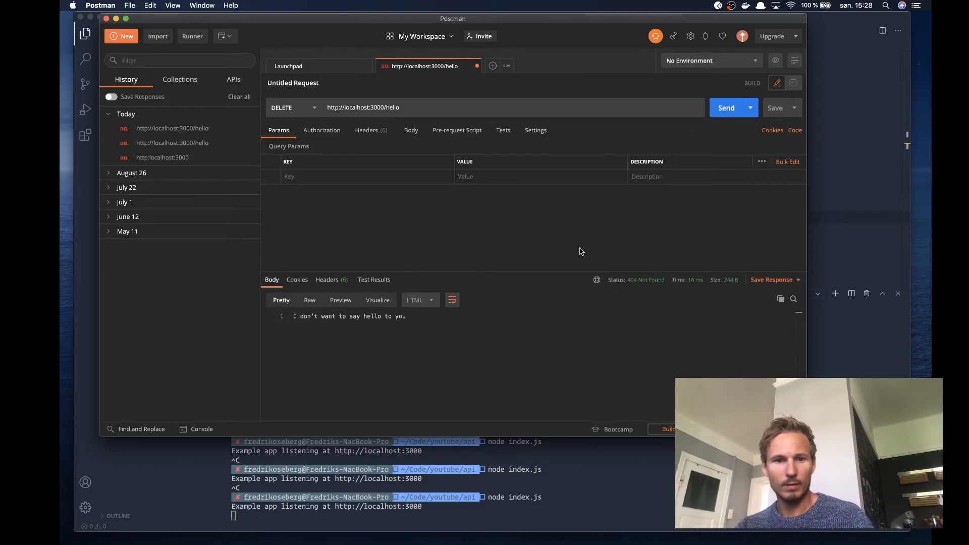
mouse_move(635, 285)
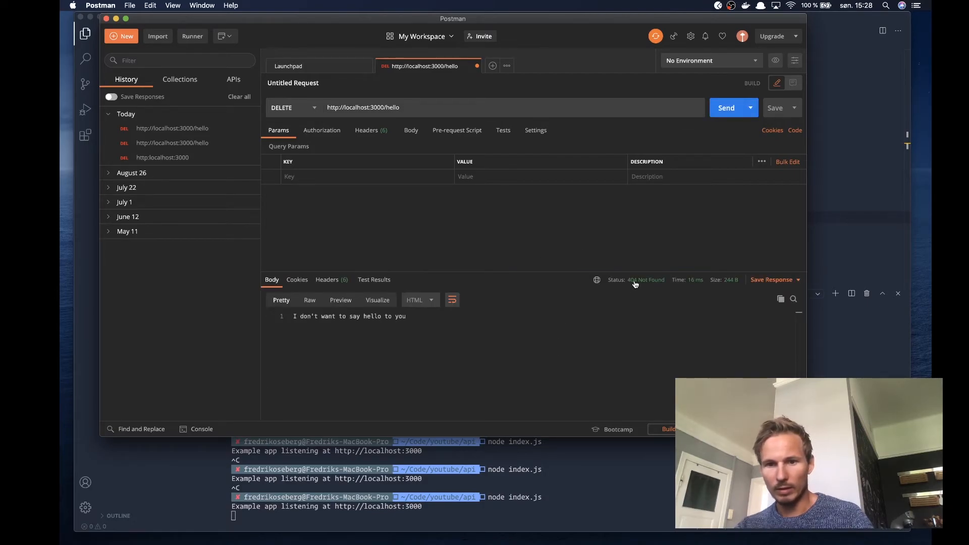
mouse_move(636, 280)
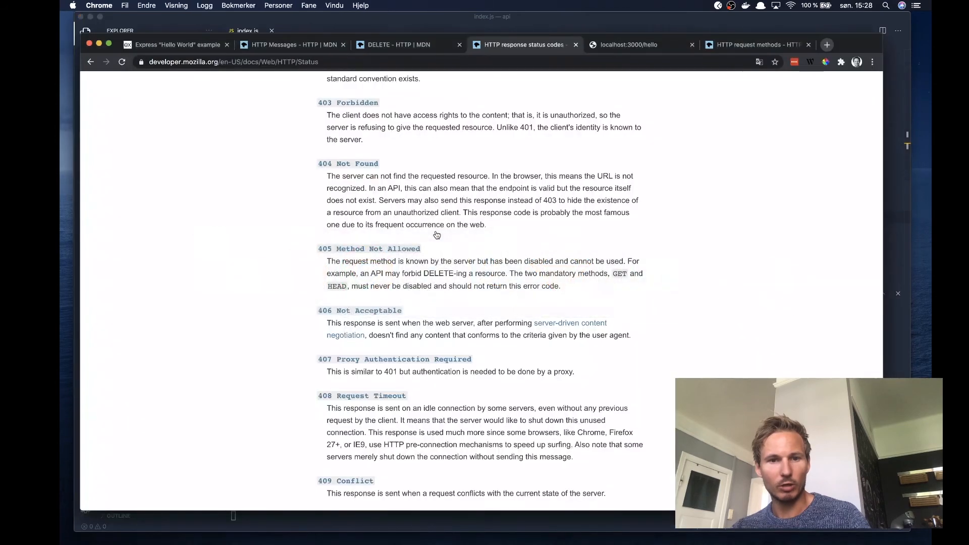
Step: Scroll back up to the Client error responses heading with codes 400–406
scroll("up", 3)
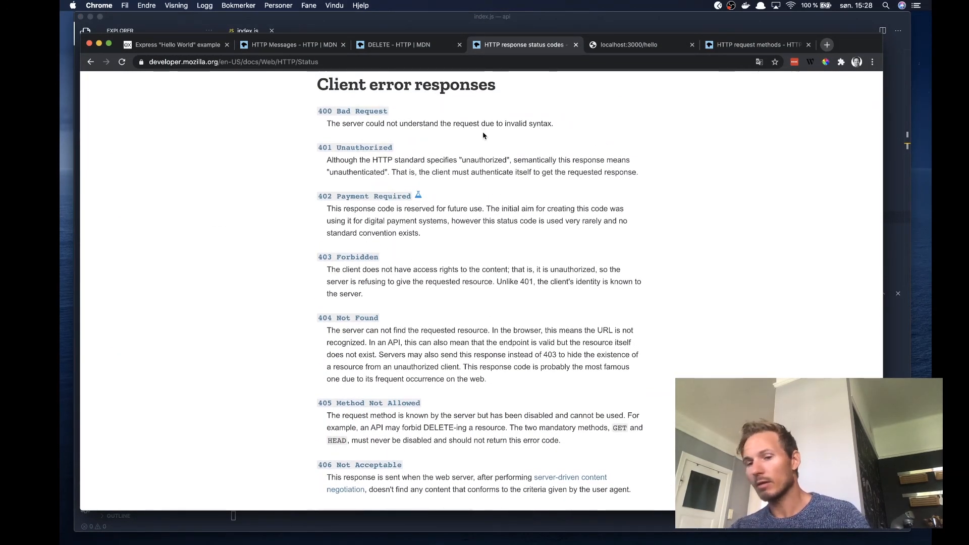
mouse_move(573, 229)
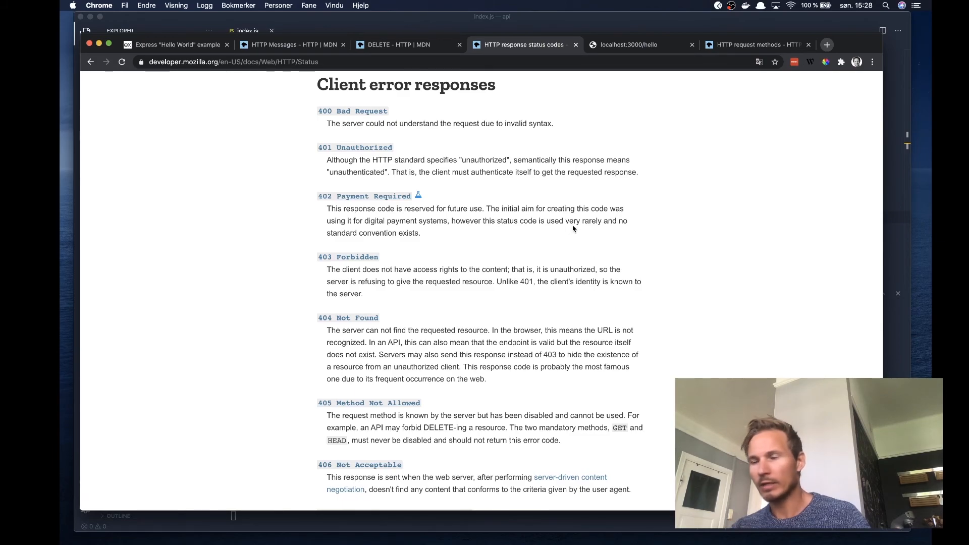
mouse_move(616, 236)
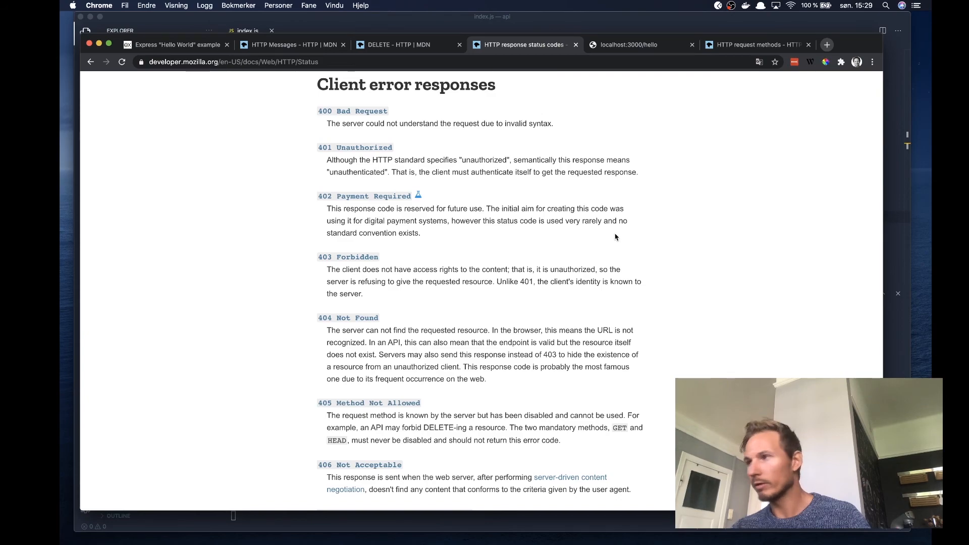
mouse_move(604, 269)
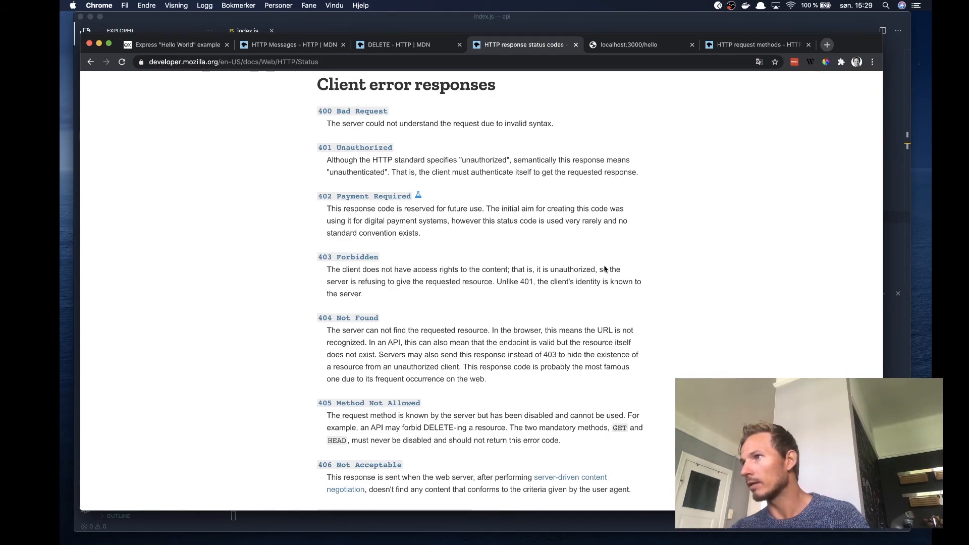
mouse_move(771, 358)
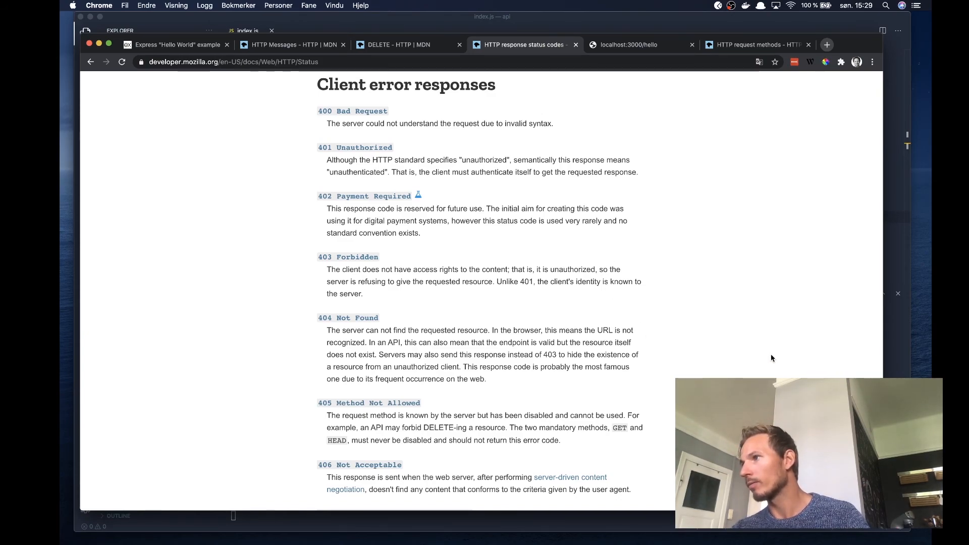
mouse_move(781, 353)
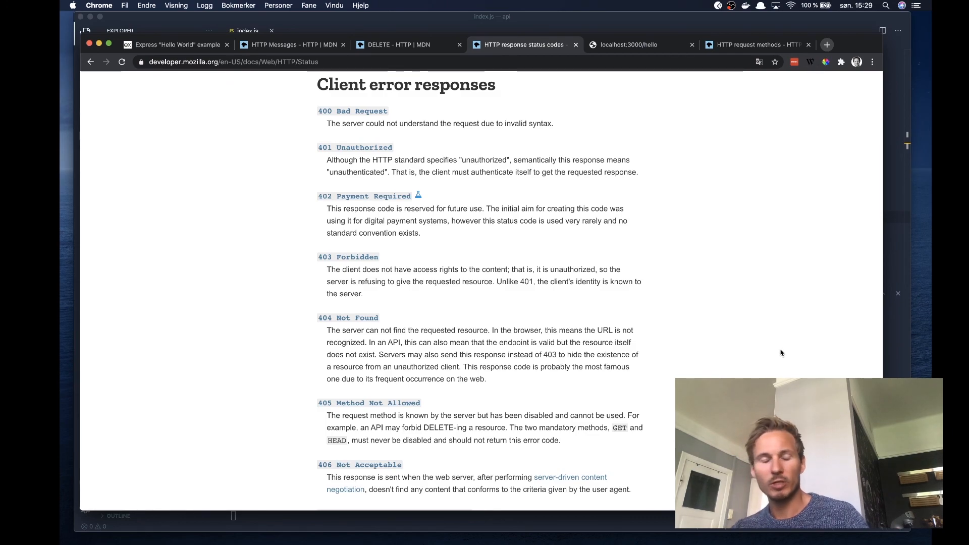